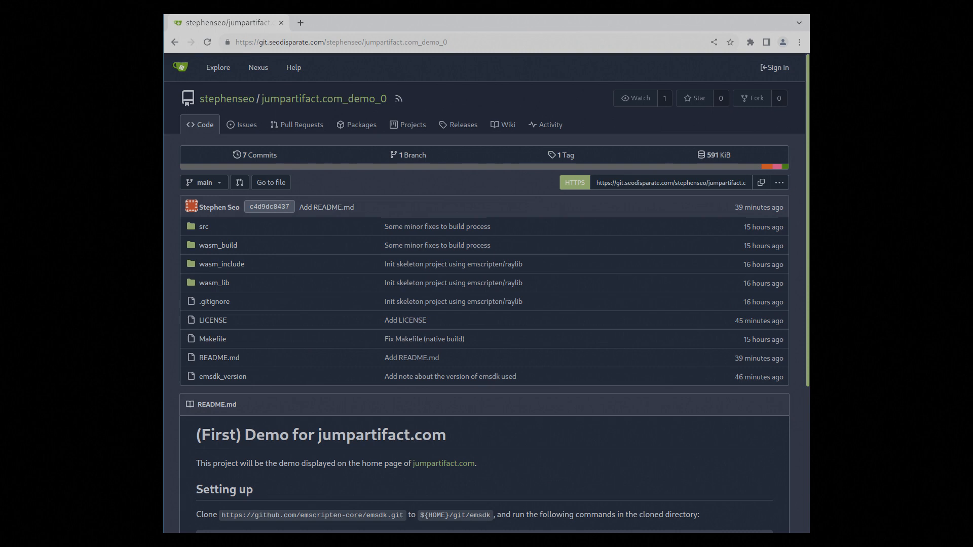
scroll("down", 3)
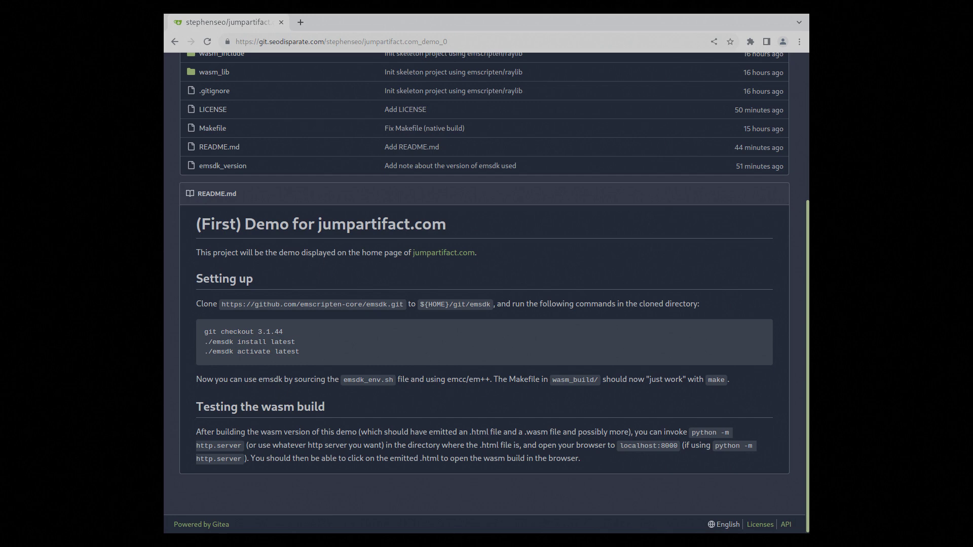
scroll("up", 3)
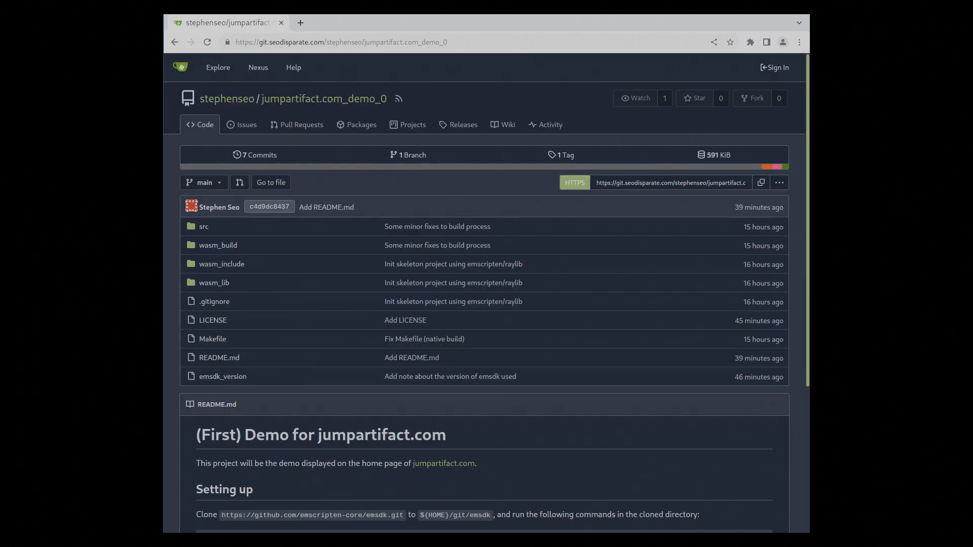